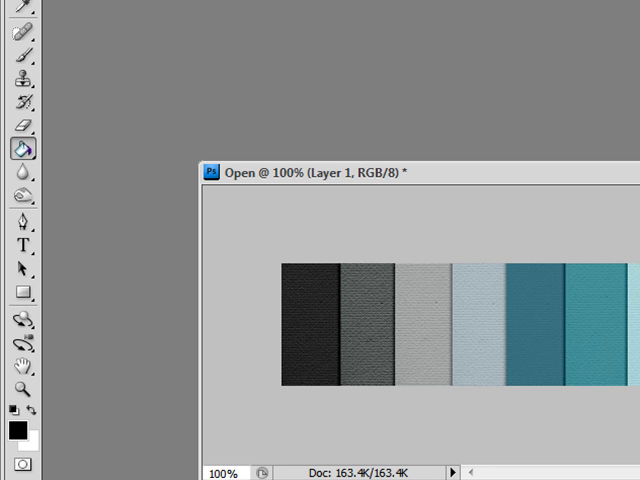
Step: Switch from the Paint Bucket to the Gradient Tool via its flyout
{"action": "left_click", "coordinate": [23, 150]}
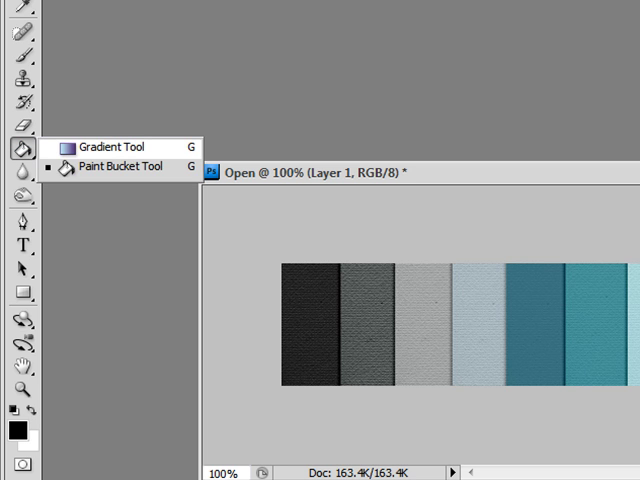
{"action": "left_click", "coordinate": [20, 145]}
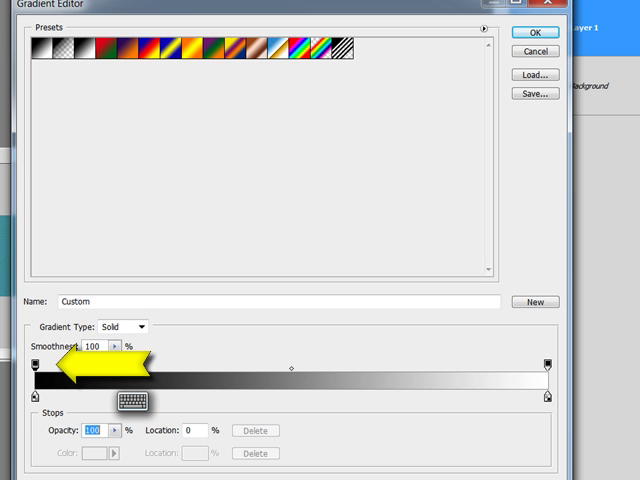
{"action": "mouse_move", "coordinate": [95, 430]}
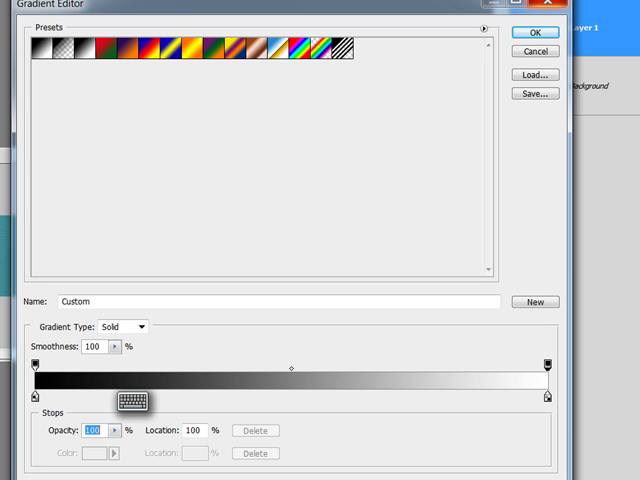
Step: Choose the Foreground to Background preset, a teal-to-light-gray gradient
{"action": "left_click", "coordinate": [536, 31]}
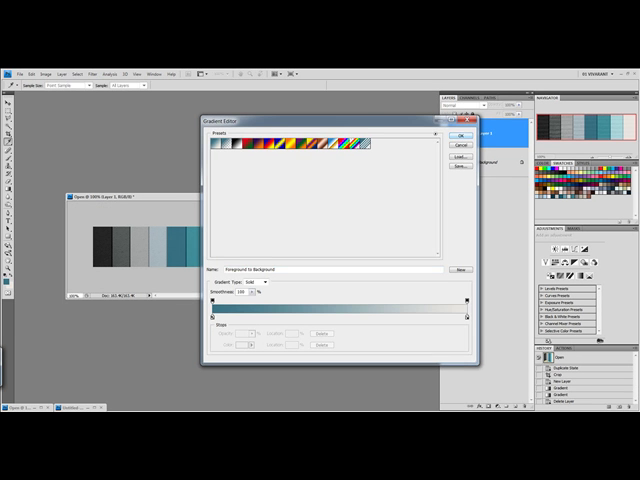
Step: Accept the gradient and dismiss the 'Could not use the gradient' error
{"action": "left_click", "coordinate": [459, 136]}
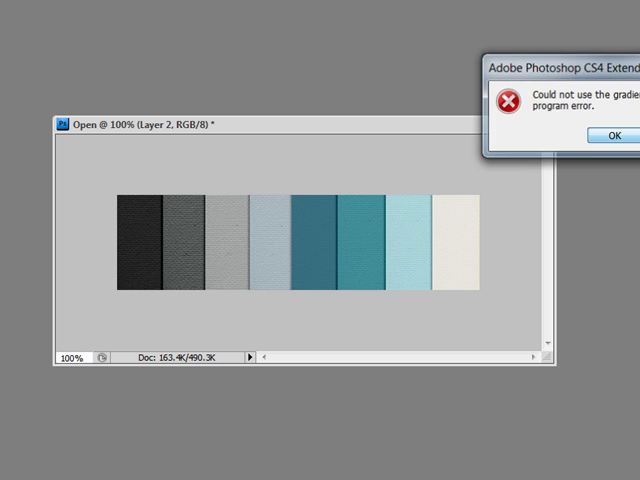
{"action": "left_click", "coordinate": [616, 135]}
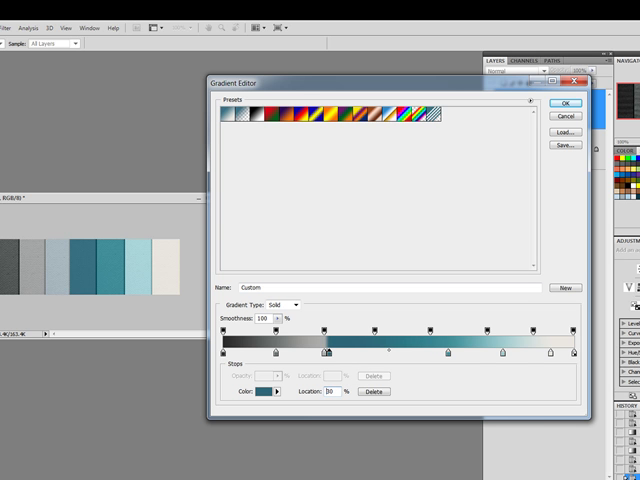
Step: Drag the teal colour stop right from 30% to about 32%
{"action": "left_click_drag", "start_coordinate": [325, 349], "coordinate": [332, 349]}
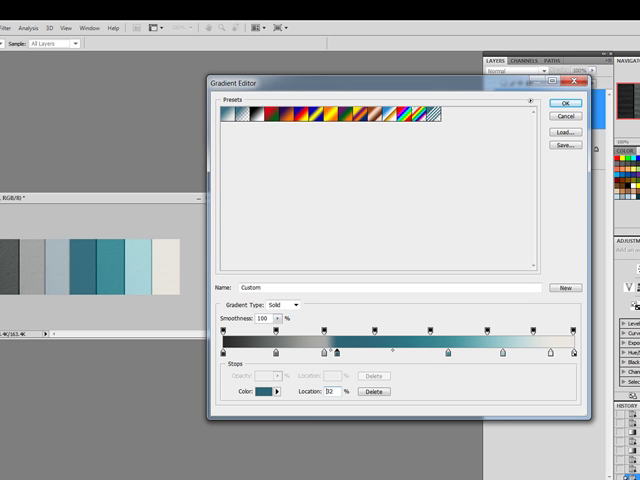
{"action": "left_click_drag", "start_coordinate": [335, 356], "coordinate": [393, 356]}
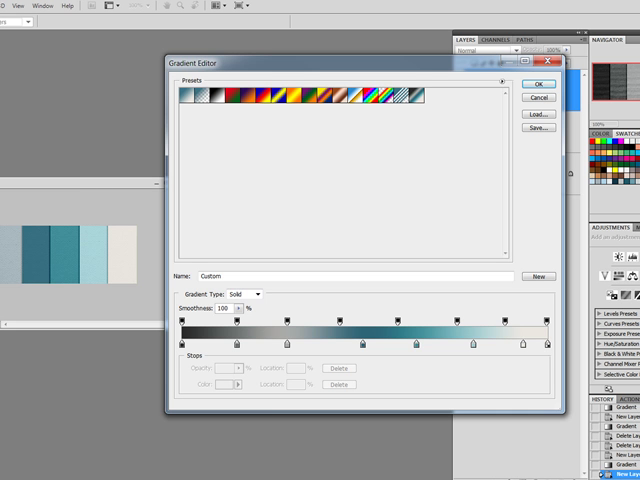
Step: Remove teal colour stops, leaving five stops from gray to cream
{"action": "left_click", "coordinate": [181, 344]}
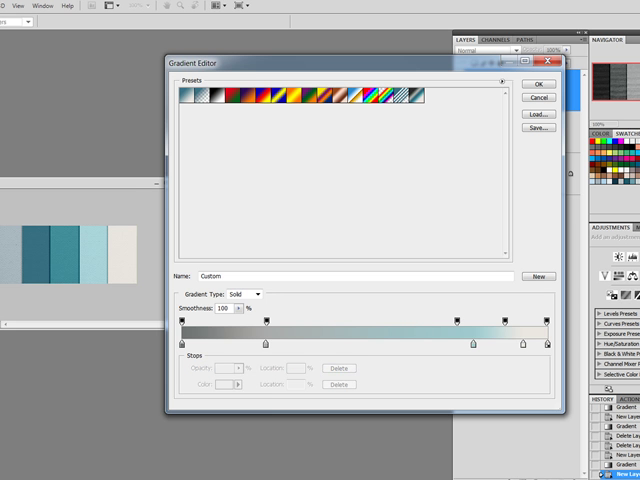
{"action": "left_click", "coordinate": [418, 345]}
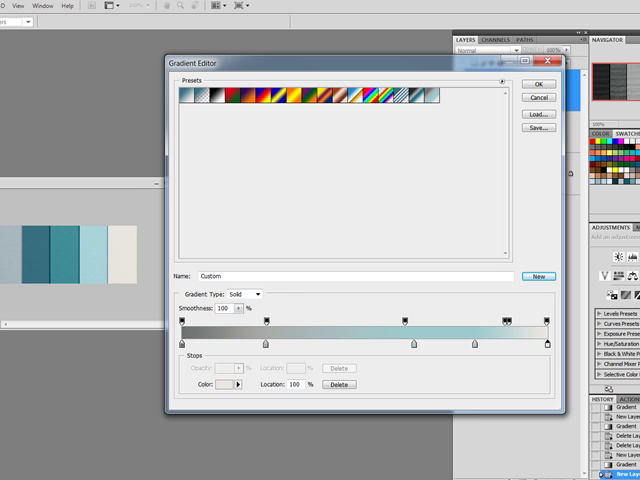
Step: Add the edited gradient to the Presets with New
{"action": "left_click", "coordinate": [502, 81]}
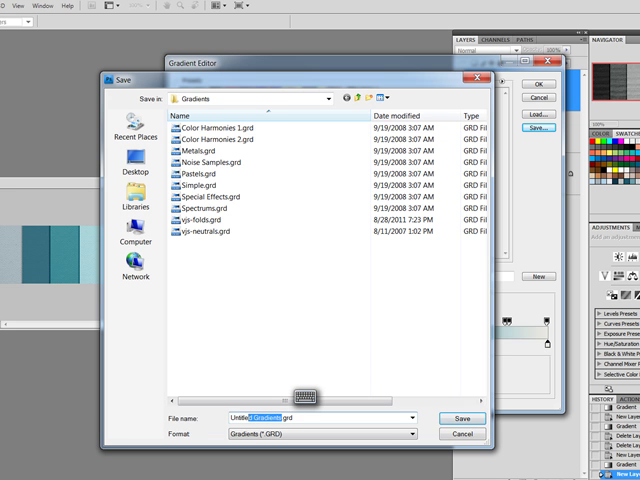
Step: Save the presets as new.grd in the alternative folder and close the editor
{"action": "left_click", "coordinate": [303, 396]}
{"action": "type", "text": "new"}
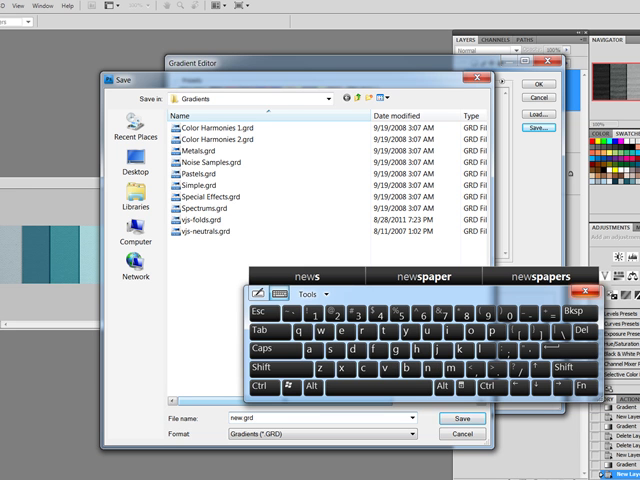
{"action": "left_click", "coordinate": [567, 291]}
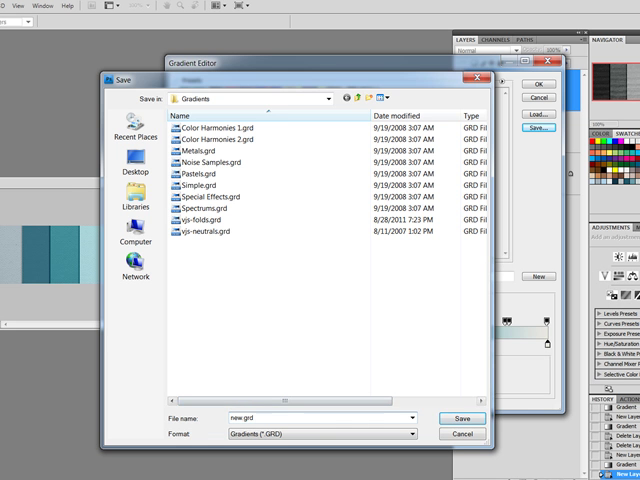
{"action": "left_click", "coordinate": [462, 418]}
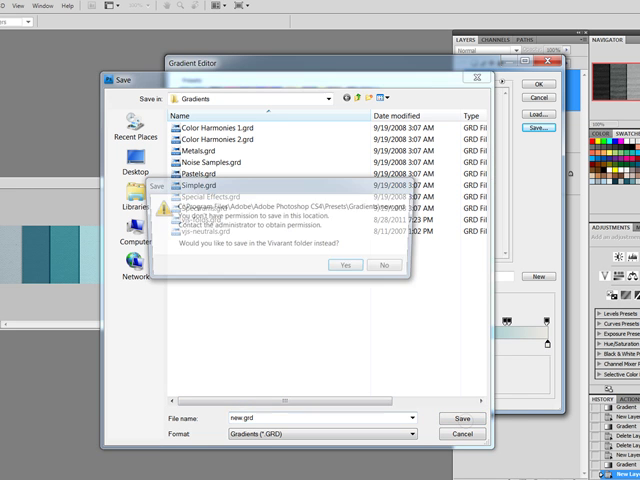
{"action": "left_click", "coordinate": [384, 264]}
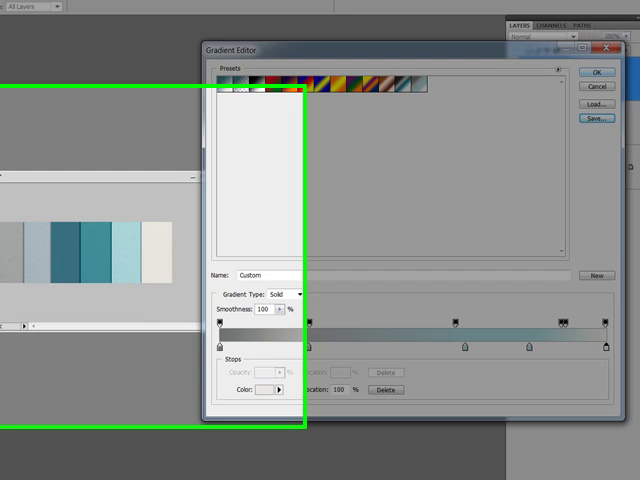
{"action": "left_click", "coordinate": [596, 72]}
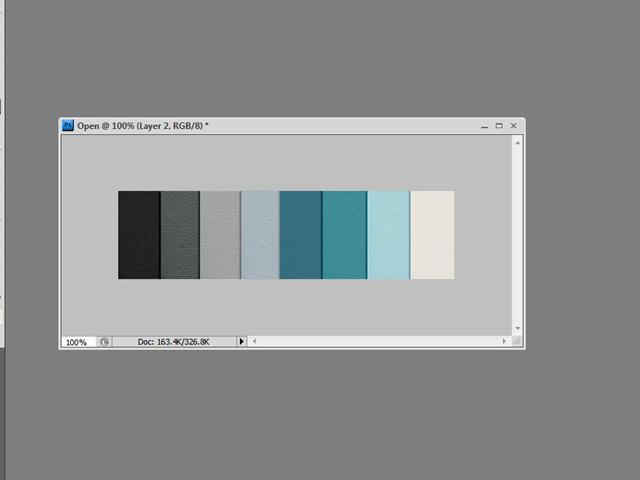